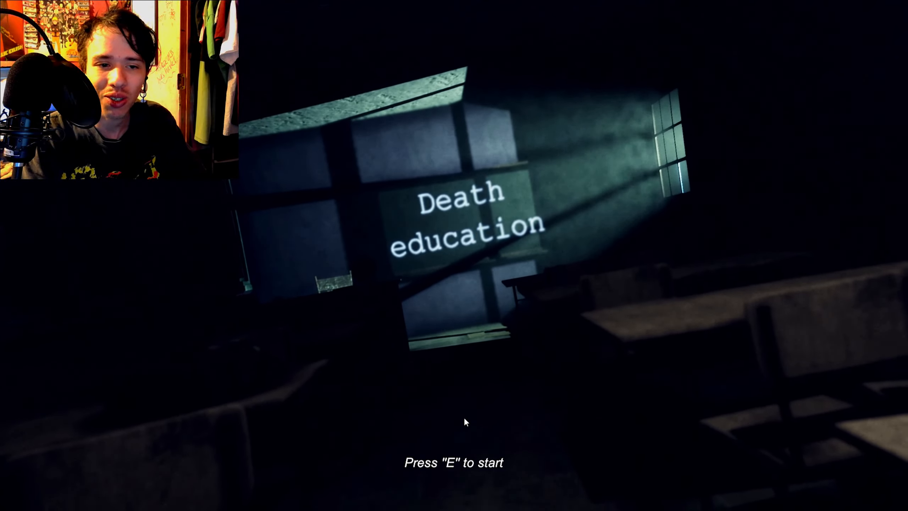
key(e)
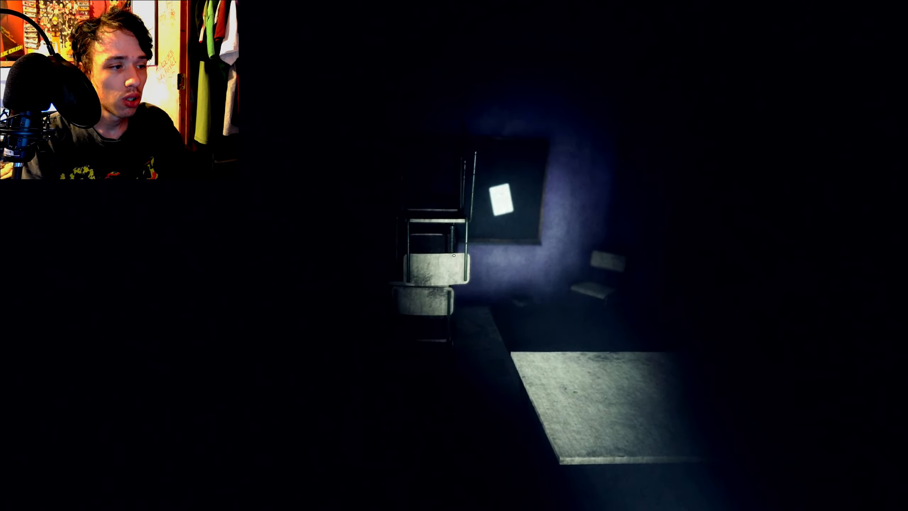
mouse_move(454, 255)
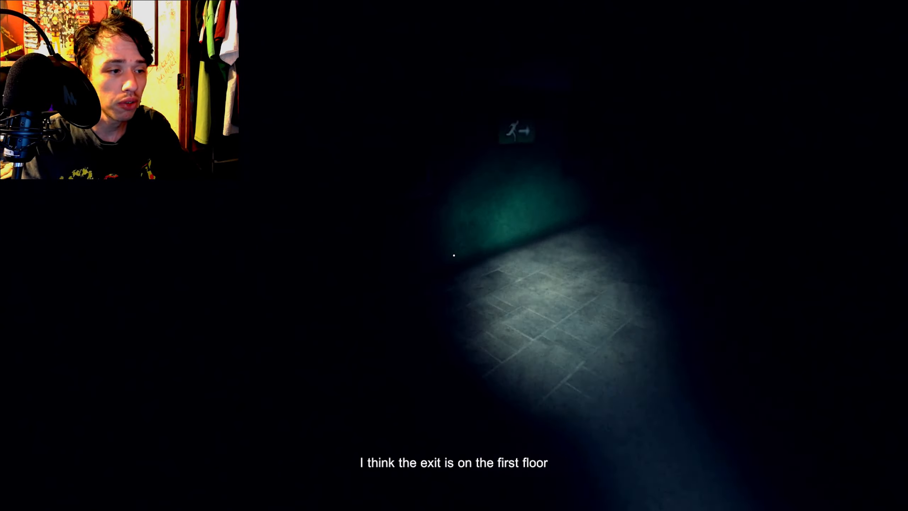
mouse_move(455, 256)
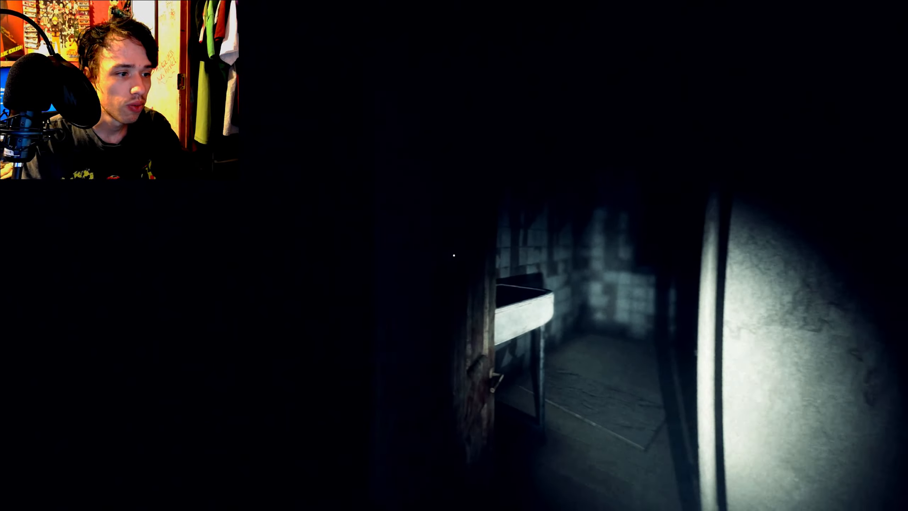
mouse_move(454, 256)
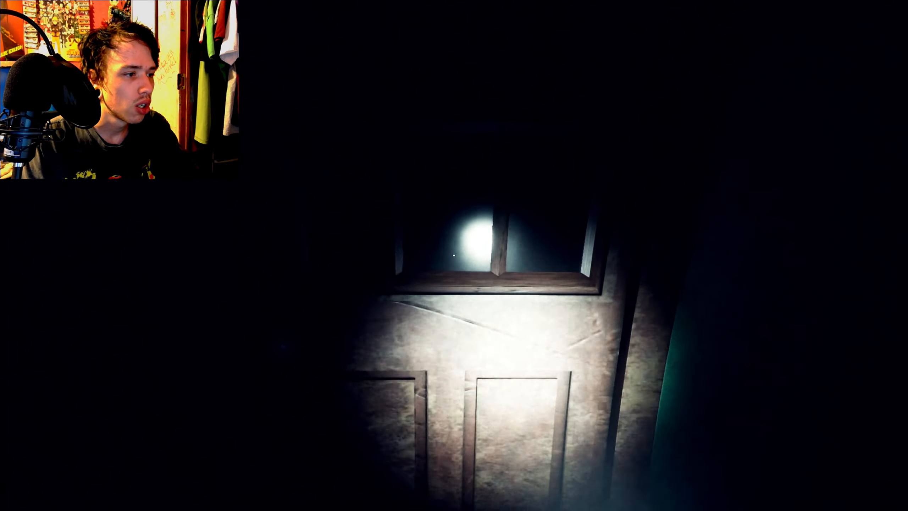
mouse_move(454, 255)
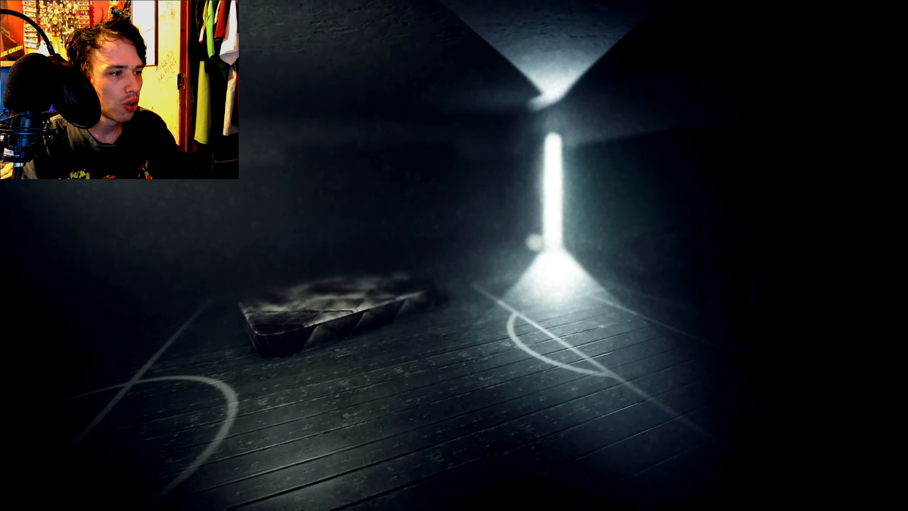
mouse_move(454, 255)
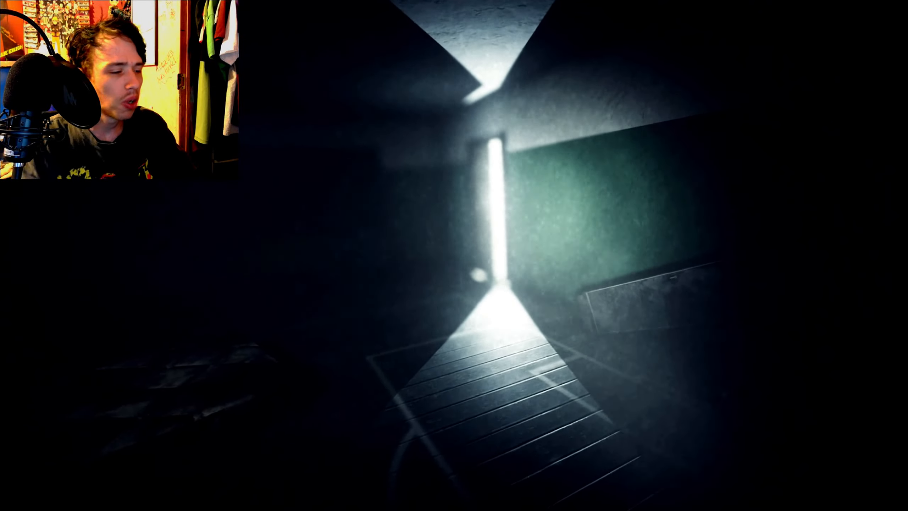